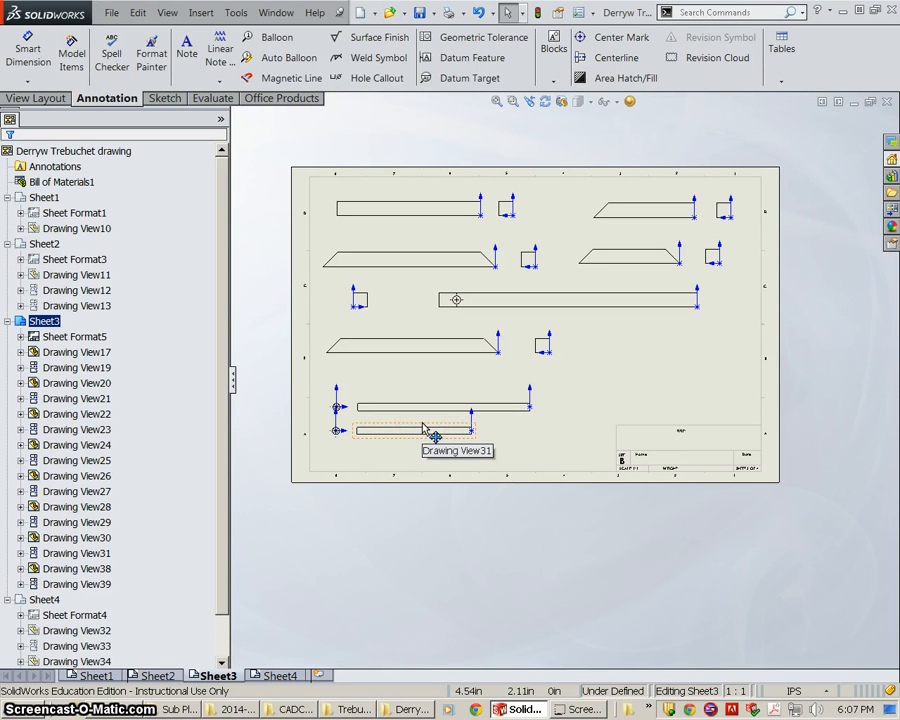
pyautogui.moveTo(232, 476)
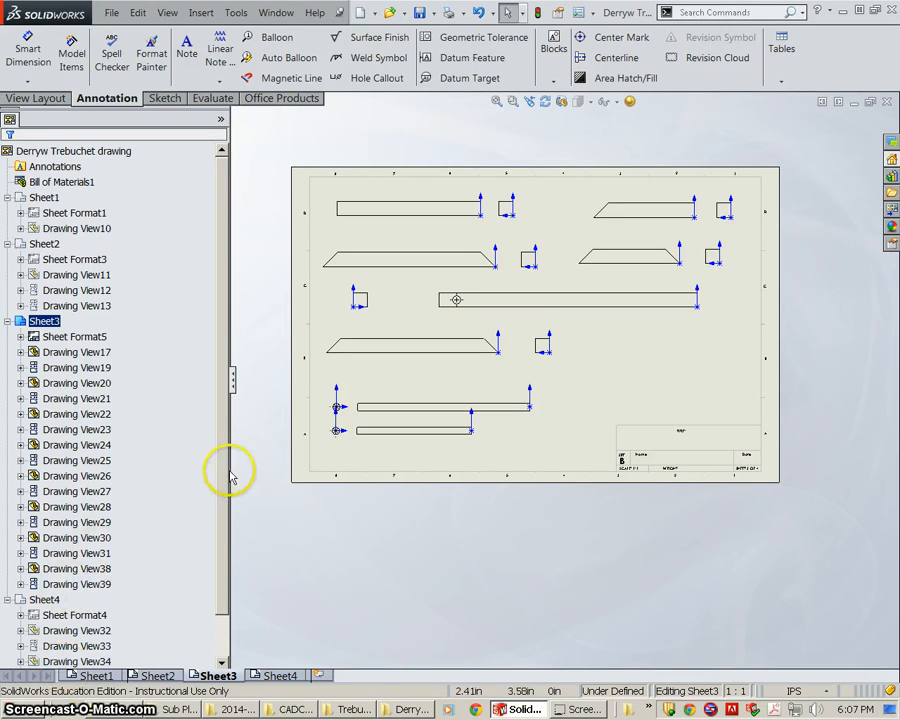
pyautogui.moveTo(224, 452)
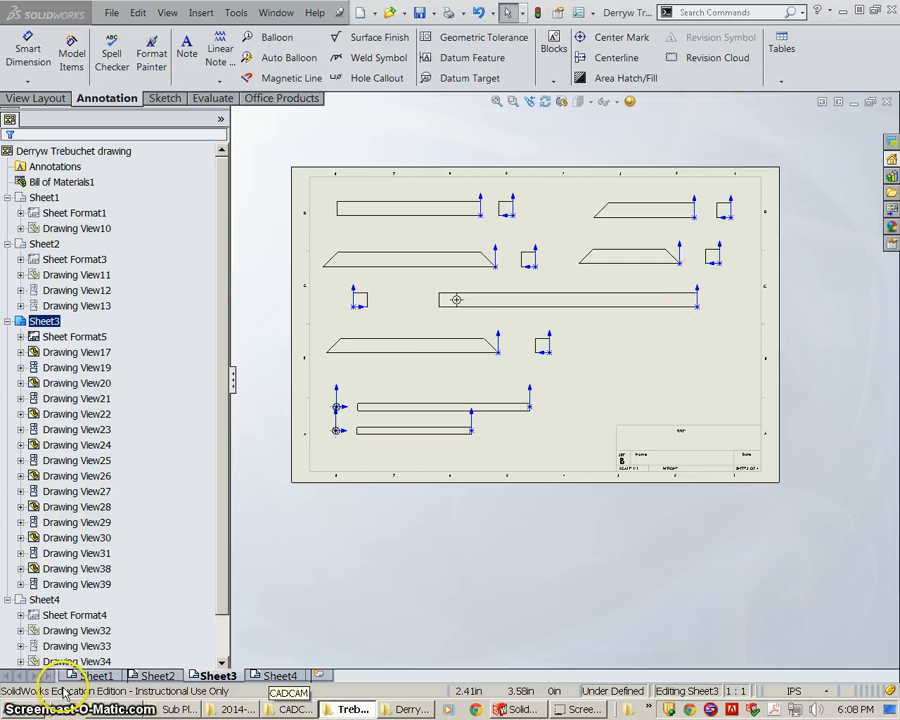
# - Review Sheet1 through Sheet4 in turn, ending on Sheet4's three long bar views
pyautogui.click(156, 676)
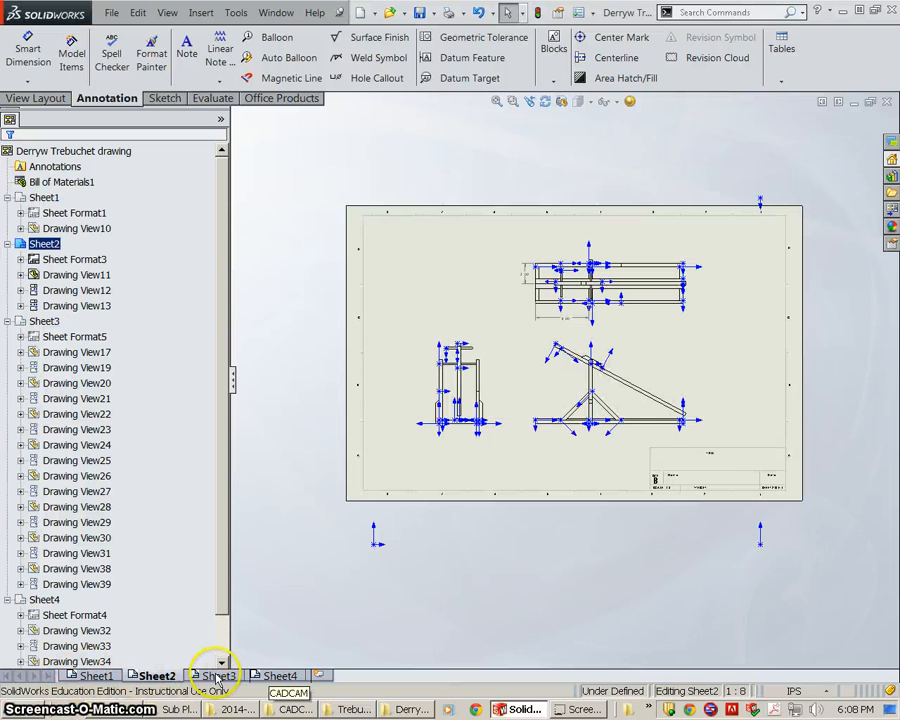
pyautogui.click(216, 676)
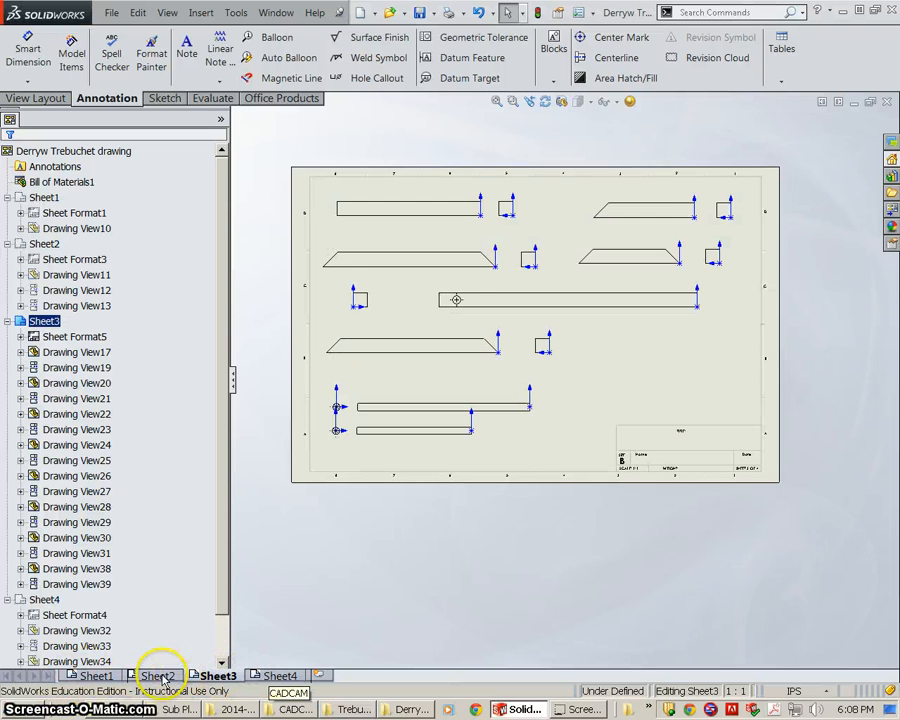
pyautogui.click(92, 676)
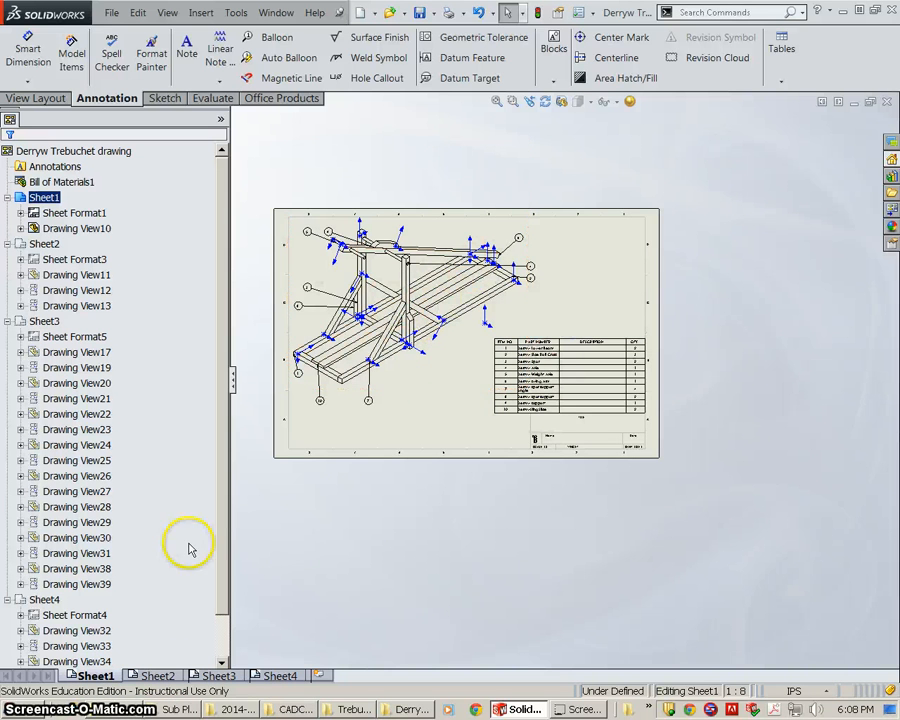
pyautogui.click(156, 676)
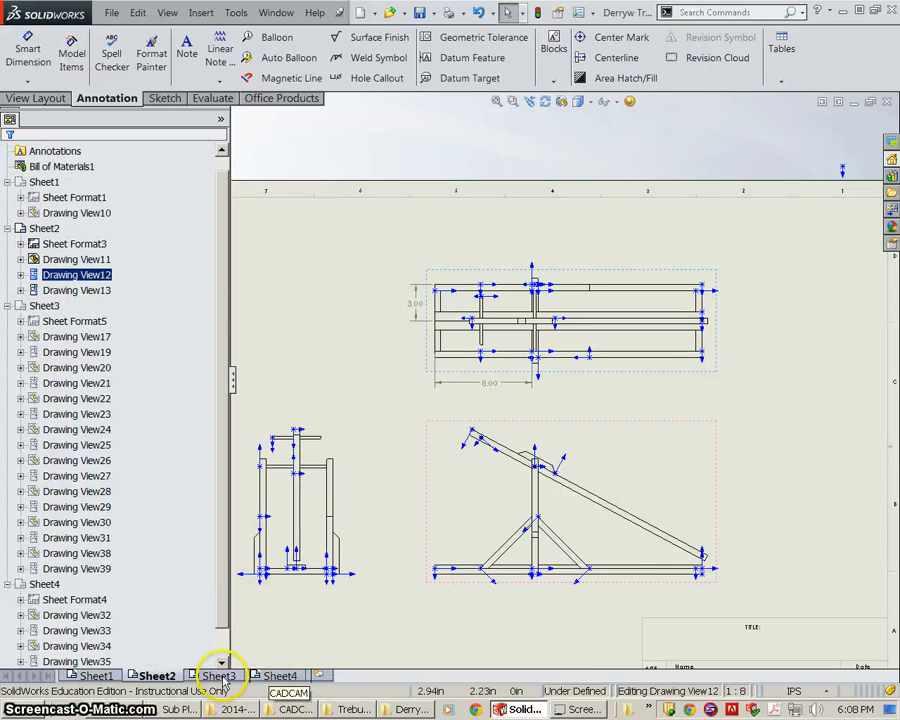
pyautogui.click(220, 676)
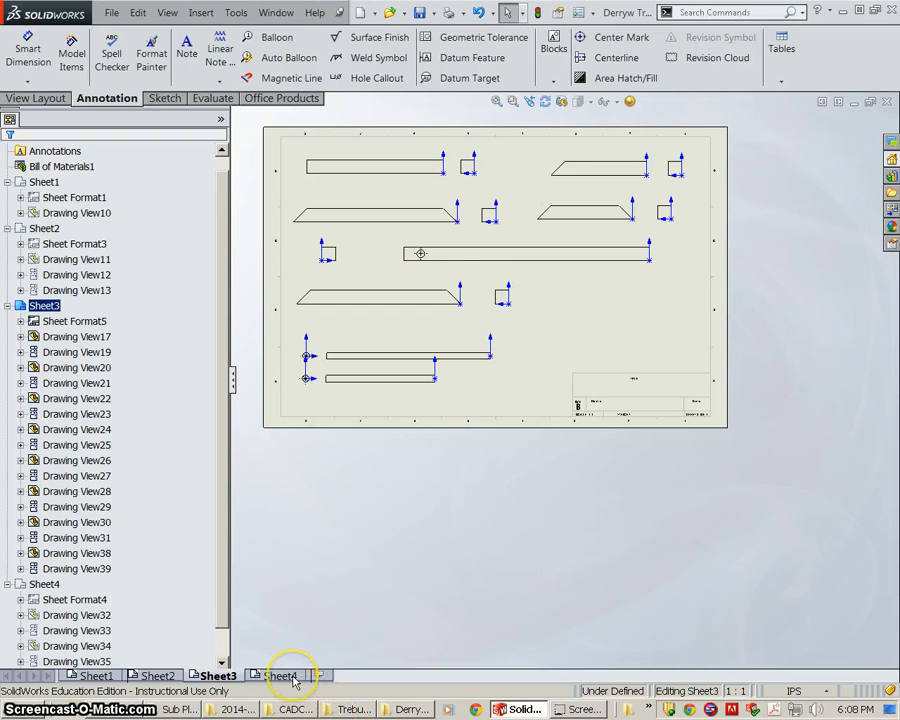
pyautogui.click(282, 676)
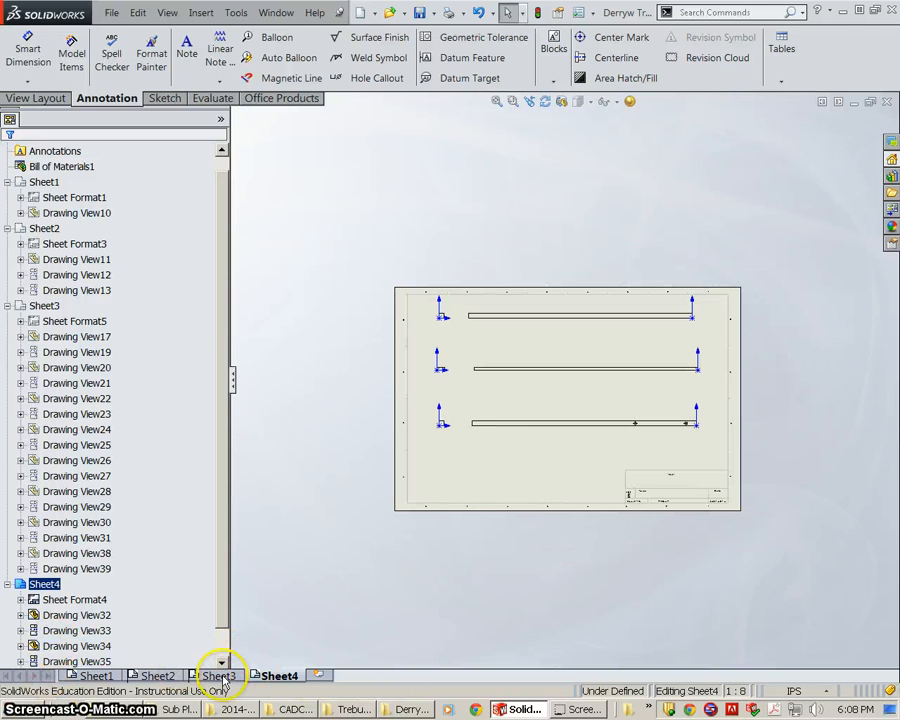
pyautogui.moveTo(216, 676)
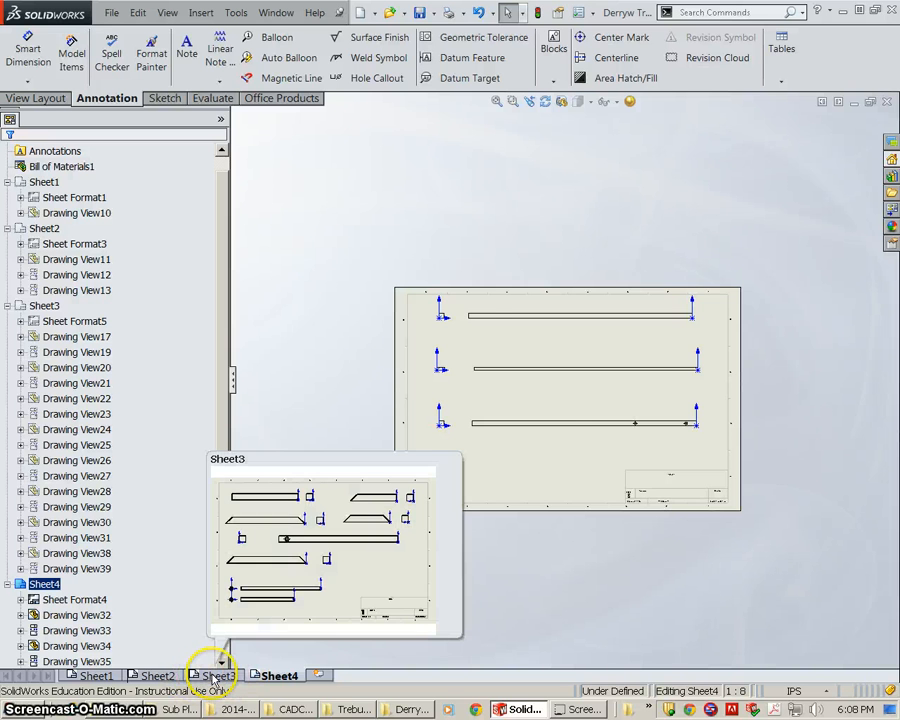
# - Autodimension the first part view on Sheet3 with baseline dimensions
pyautogui.click(216, 676)
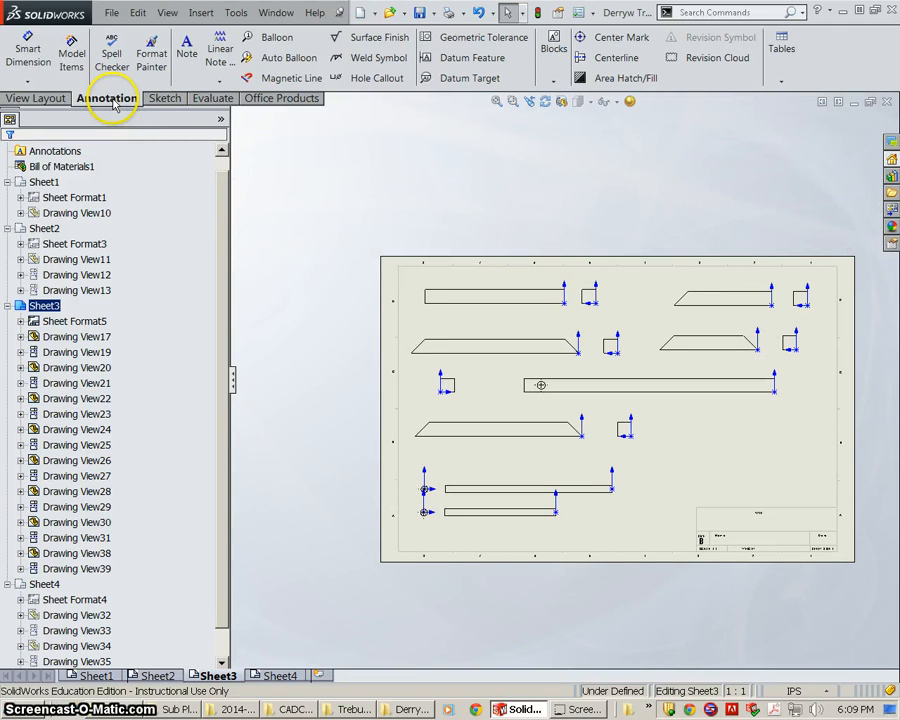
pyautogui.click(26, 52)
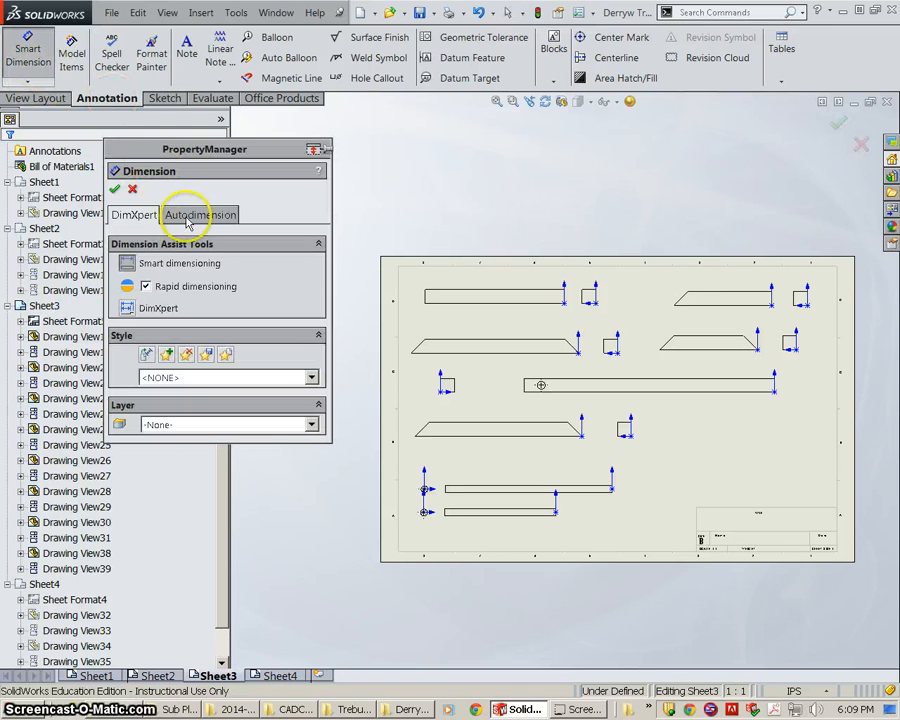
pyautogui.click(200, 214)
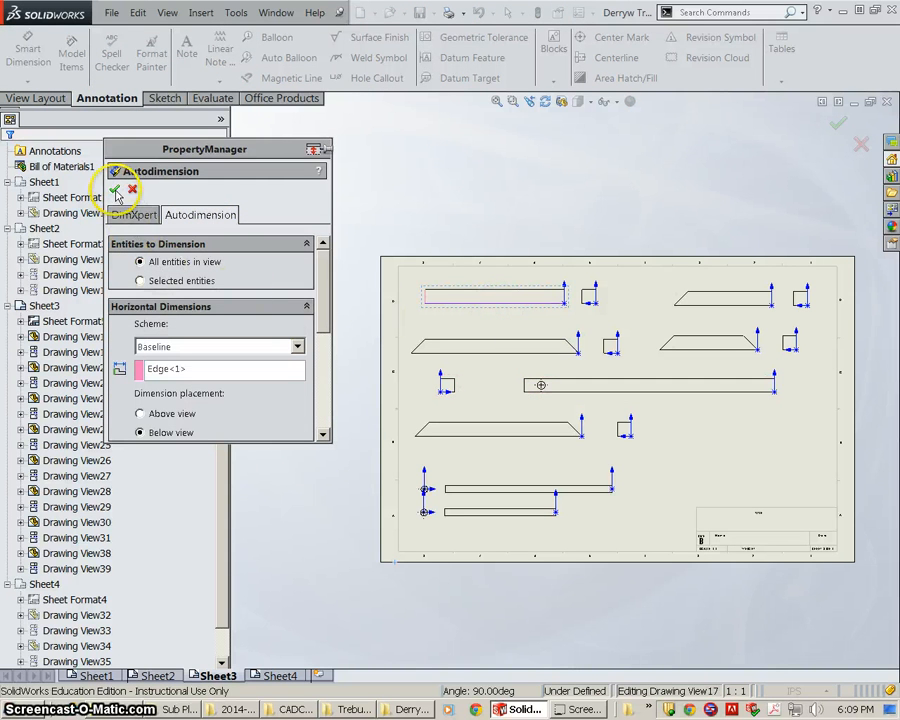
pyautogui.click(116, 188)
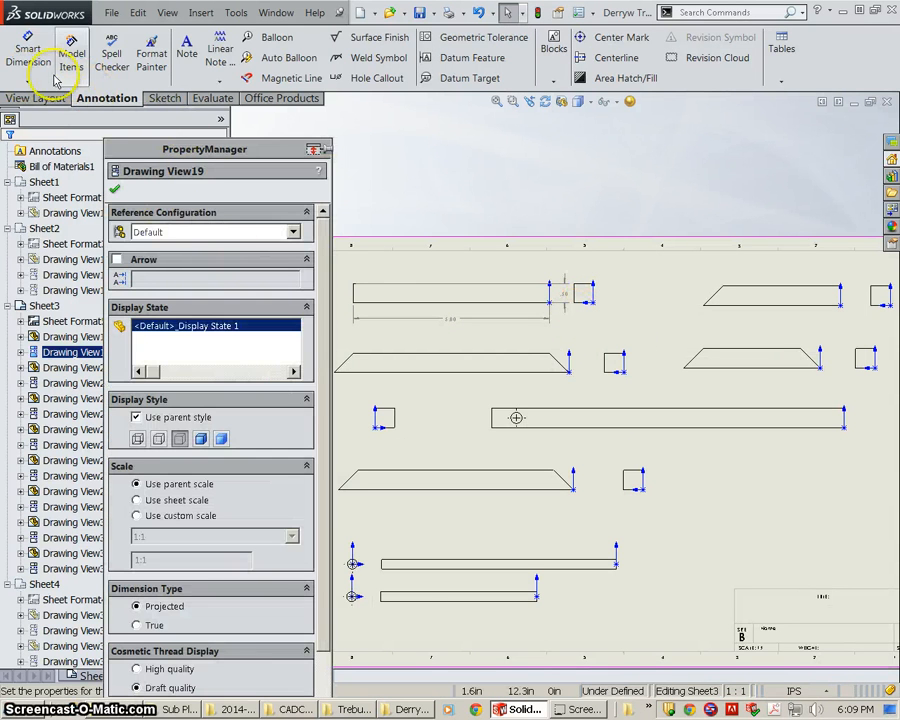
# - Autodimension the bar with the hole and set up autodimensioning for the next view
pyautogui.click(28, 56)
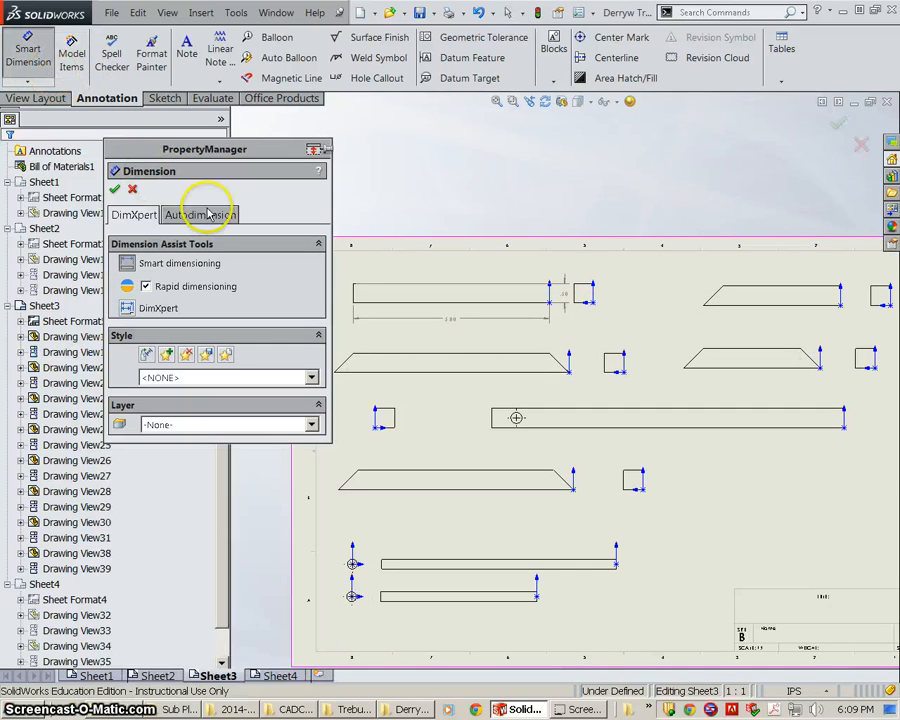
pyautogui.click(200, 214)
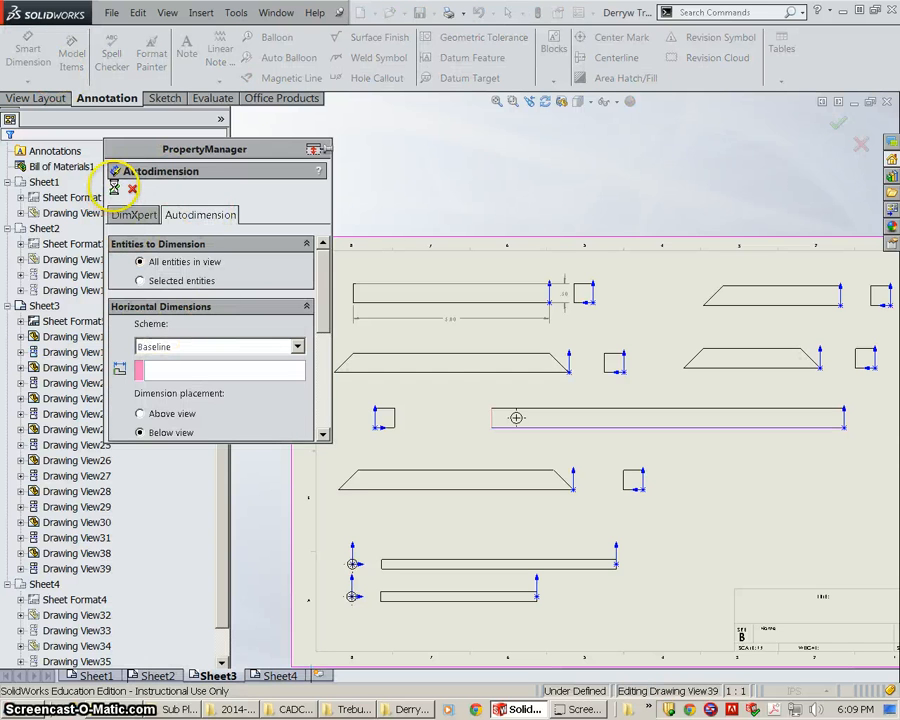
pyautogui.click(114, 172)
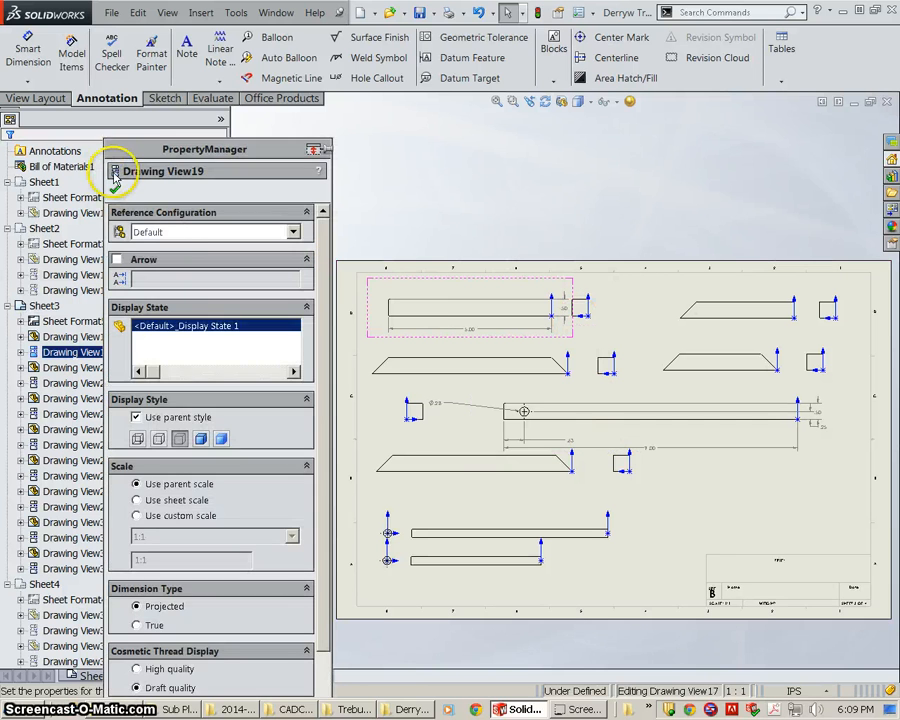
pyautogui.click(28, 50)
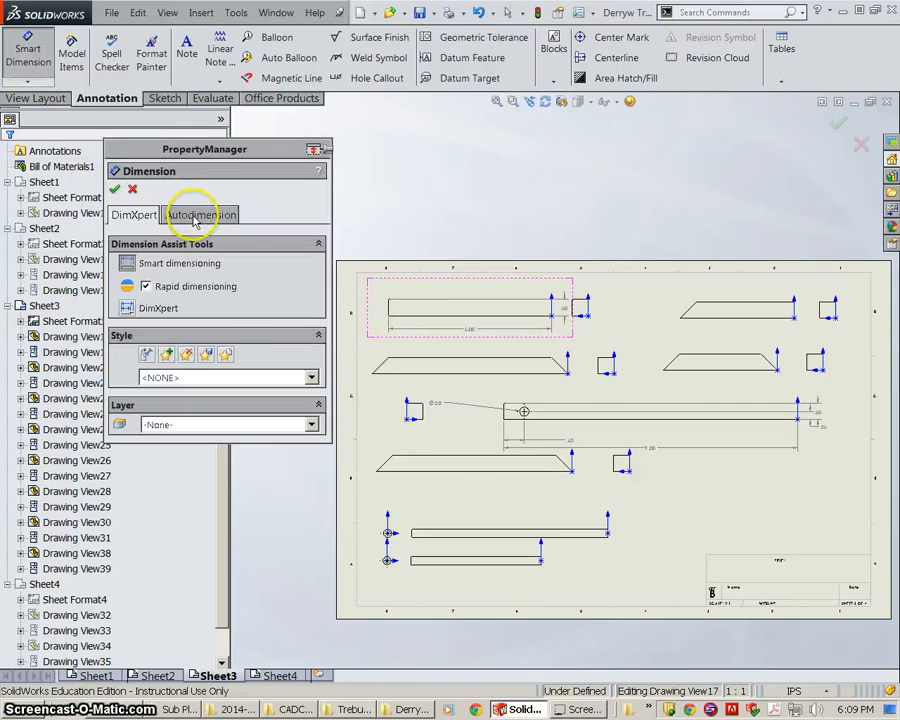
pyautogui.click(200, 214)
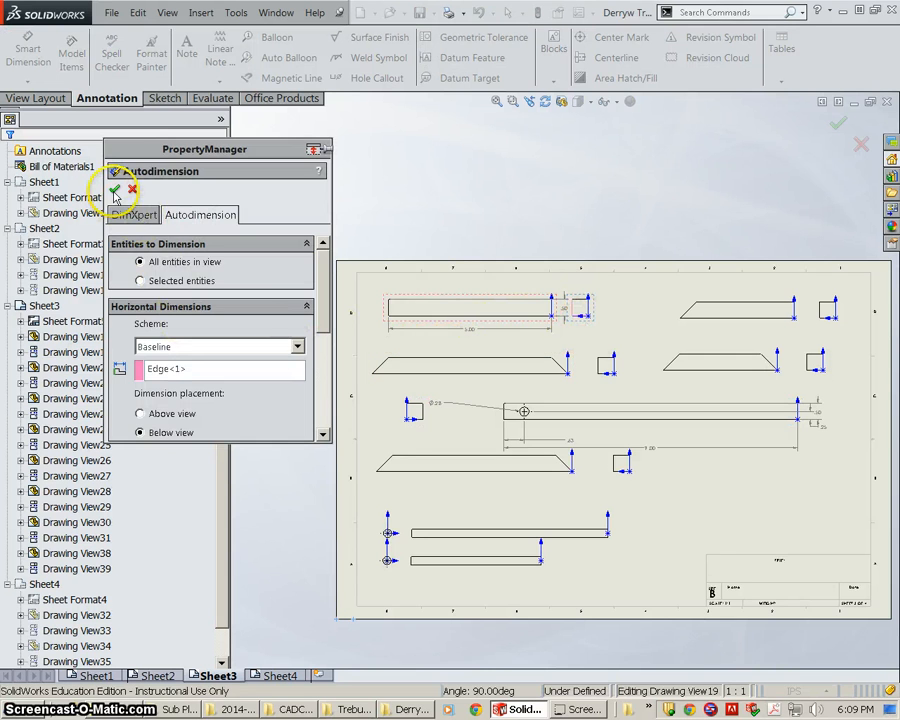
# - Autodimension the top bar and tidy its length and end dimensions
pyautogui.click(114, 192)
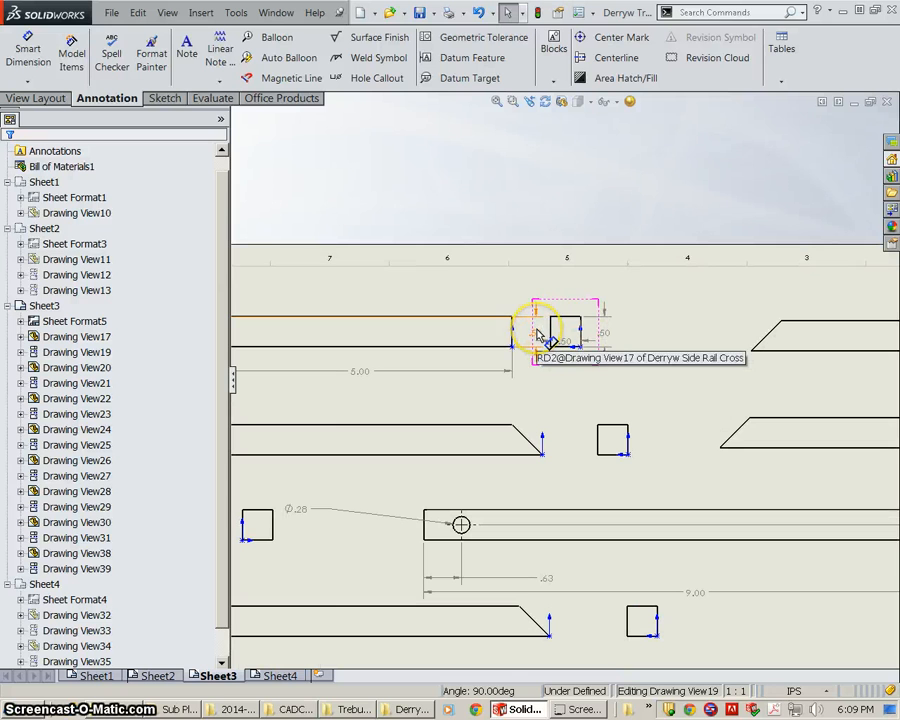
pyautogui.click(560, 336)
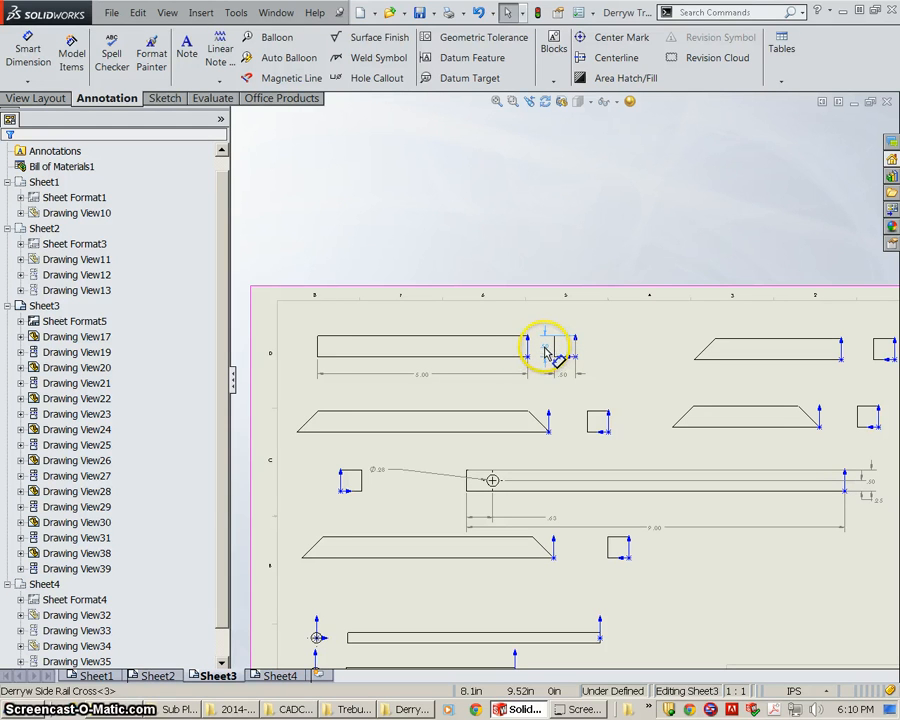
pyautogui.click(556, 360)
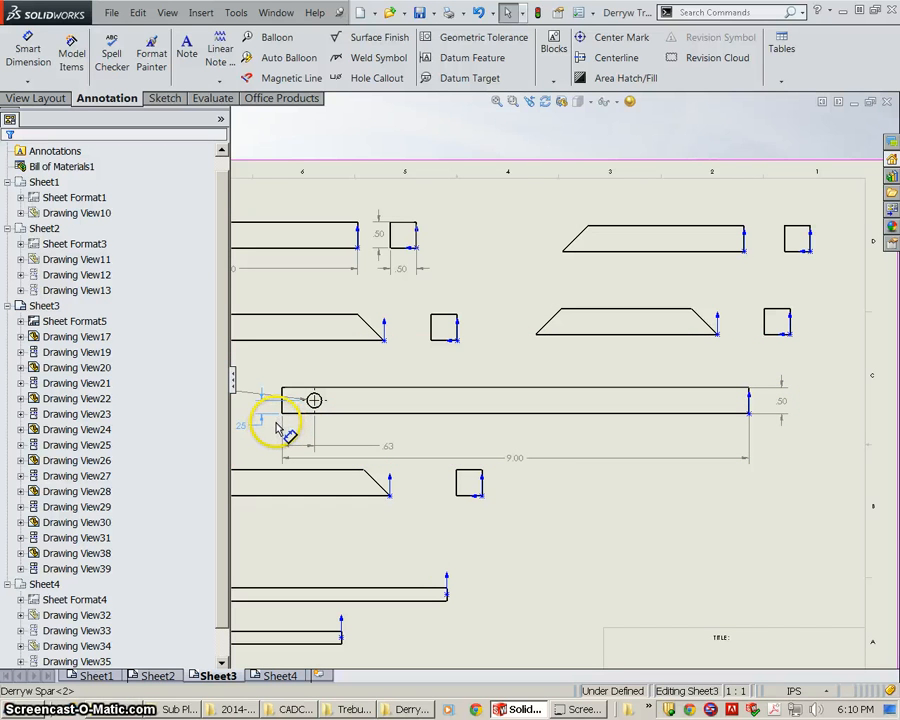
# - Reposition the holed bar's dimensions, moving the .43 value beside the hole
pyautogui.click(312, 400)
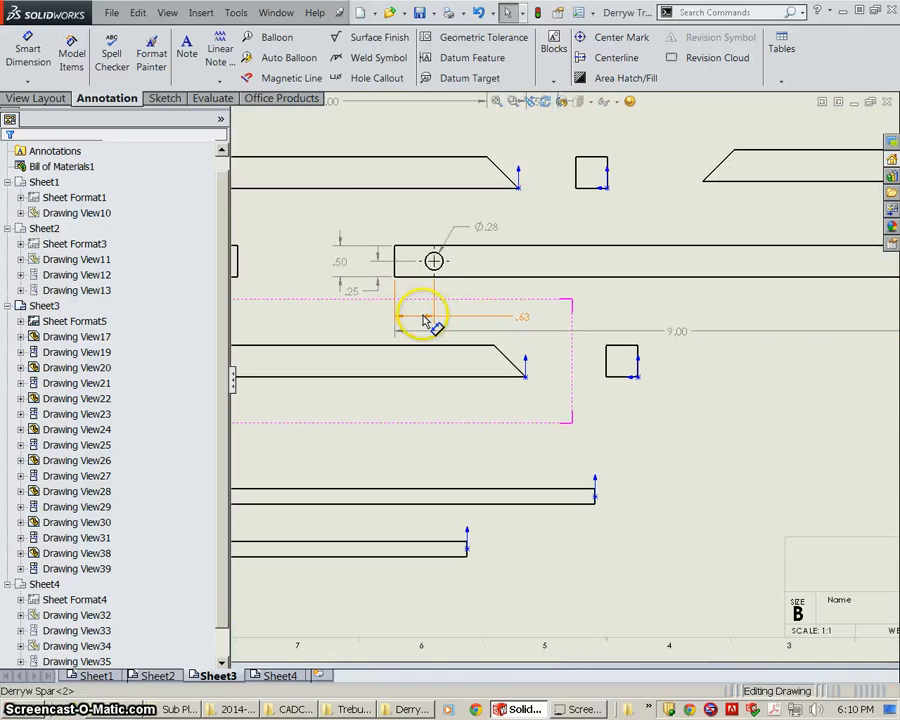
pyautogui.click(670, 318)
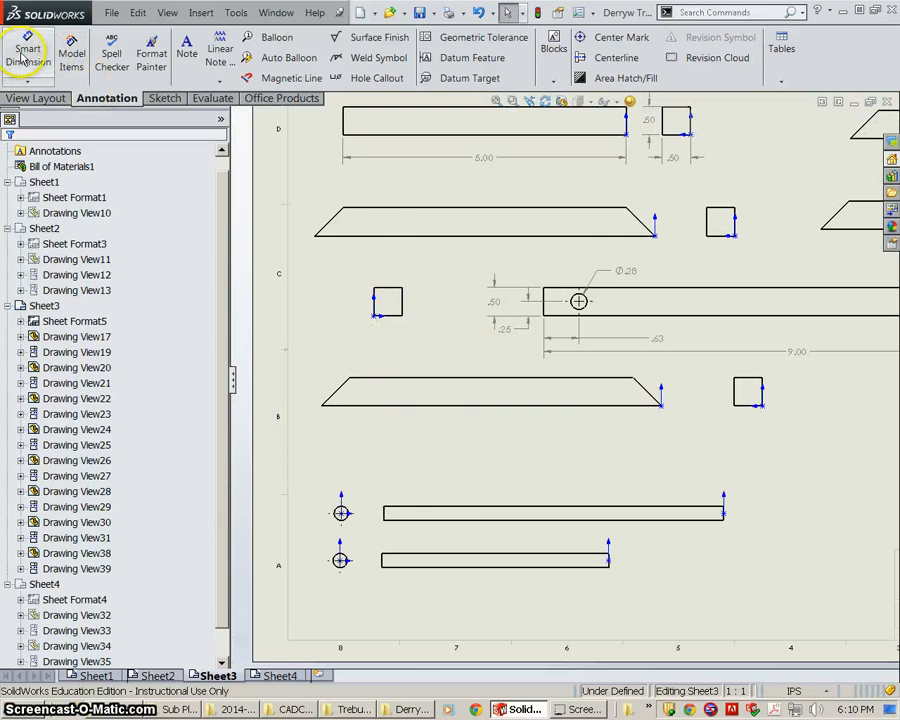
# - Autodimension the bevelled bar view with its 3.50 length and .50 X 45.00° chamfer
pyautogui.click(28, 56)
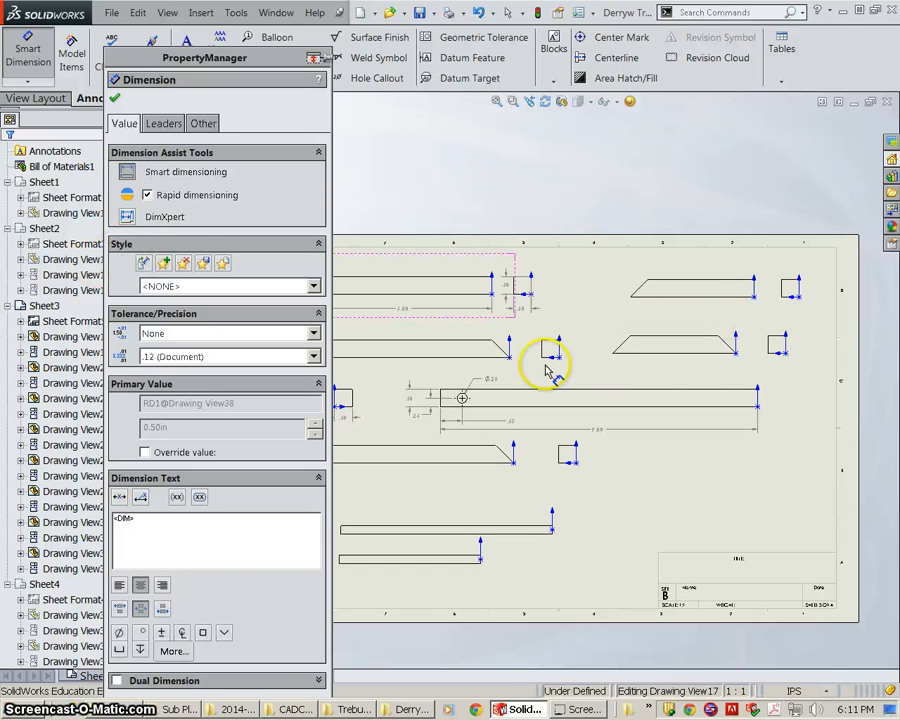
pyautogui.click(684, 290)
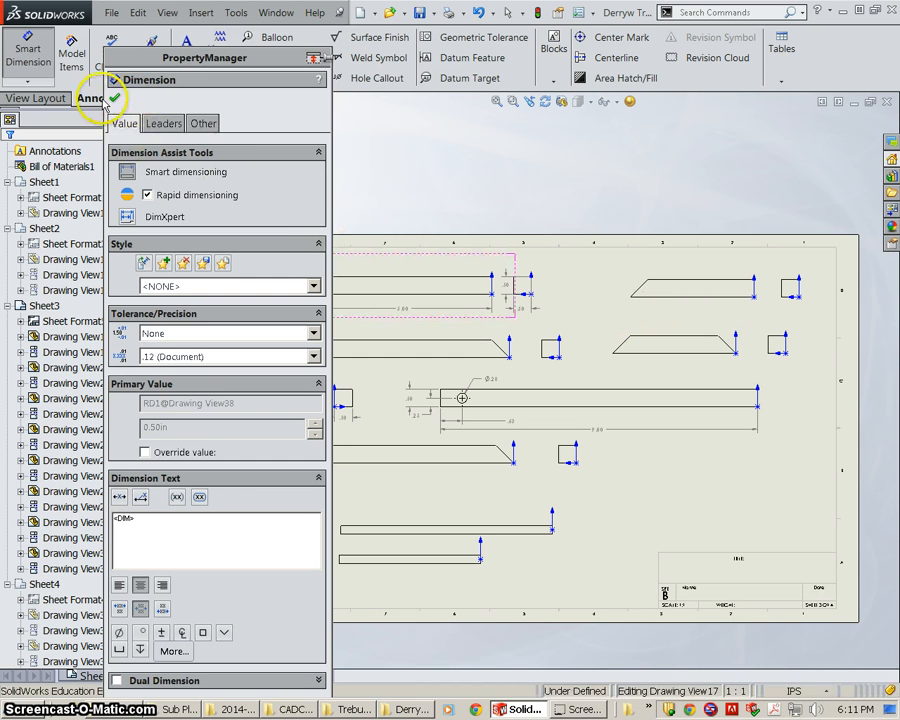
pyautogui.click(118, 96)
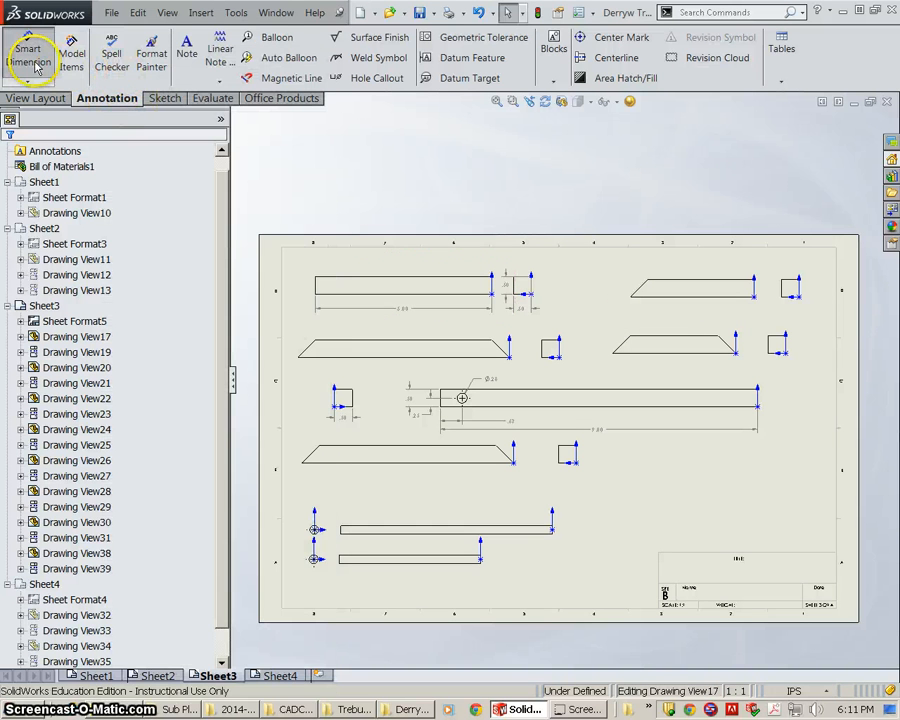
pyautogui.click(28, 56)
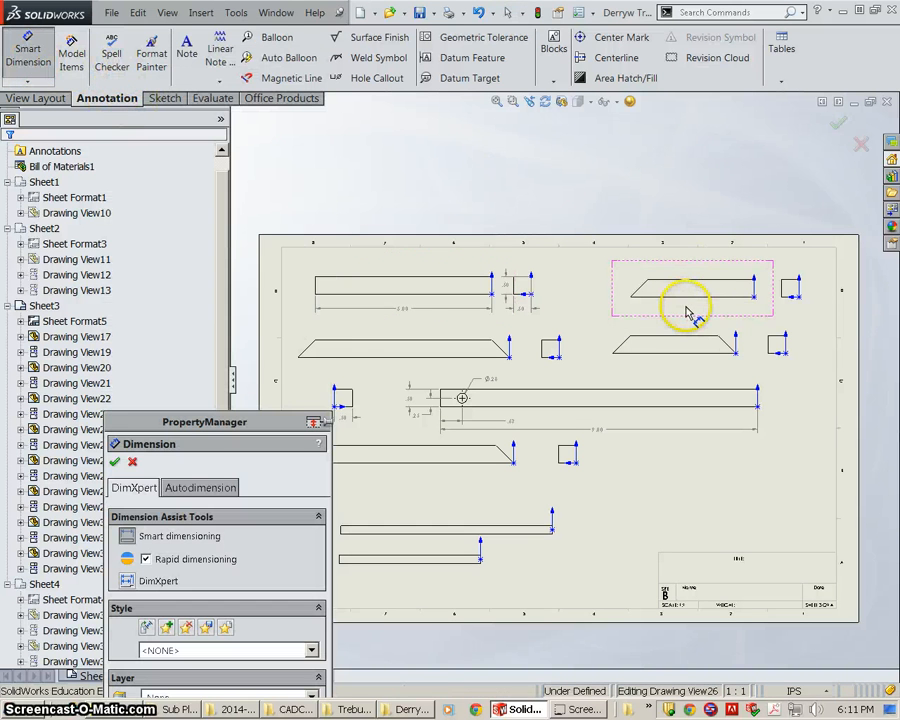
pyautogui.click(200, 488)
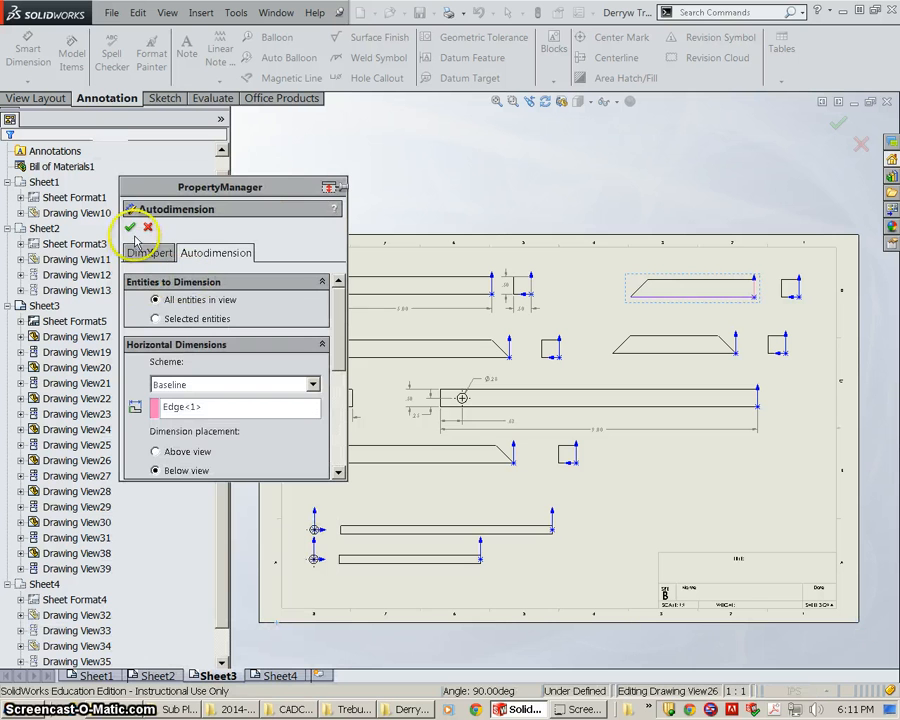
pyautogui.click(128, 228)
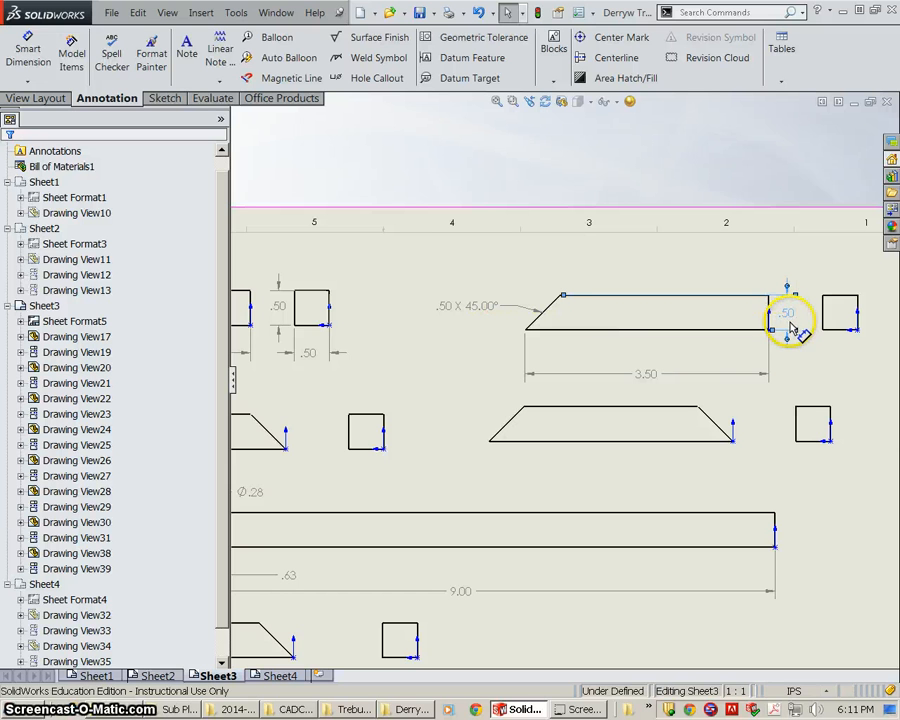
# - Add .50 width and height dimensions to the small square view
pyautogui.click(28, 48)
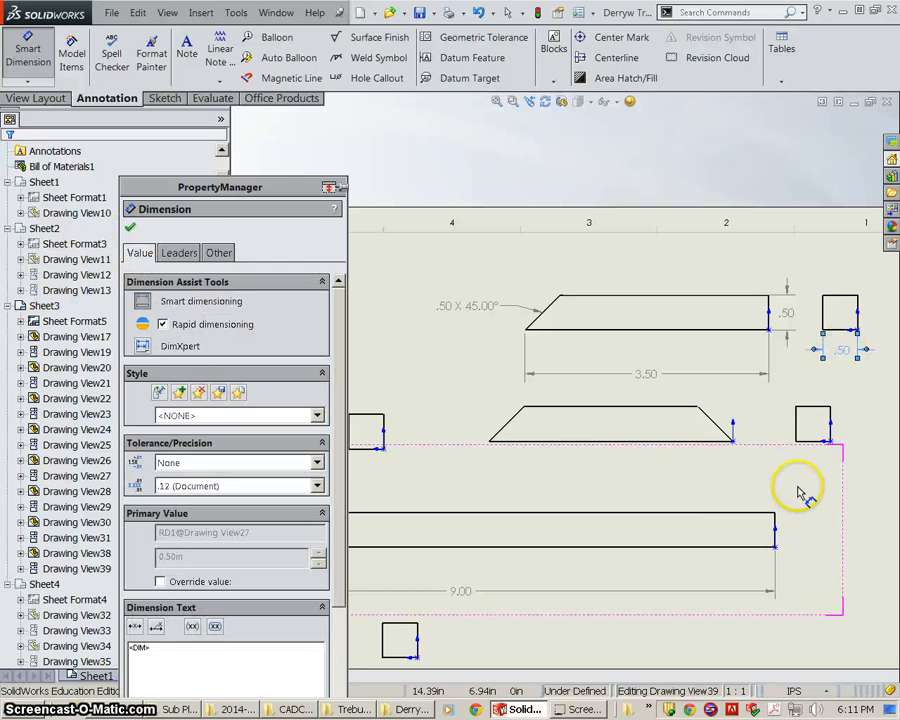
pyautogui.click(814, 464)
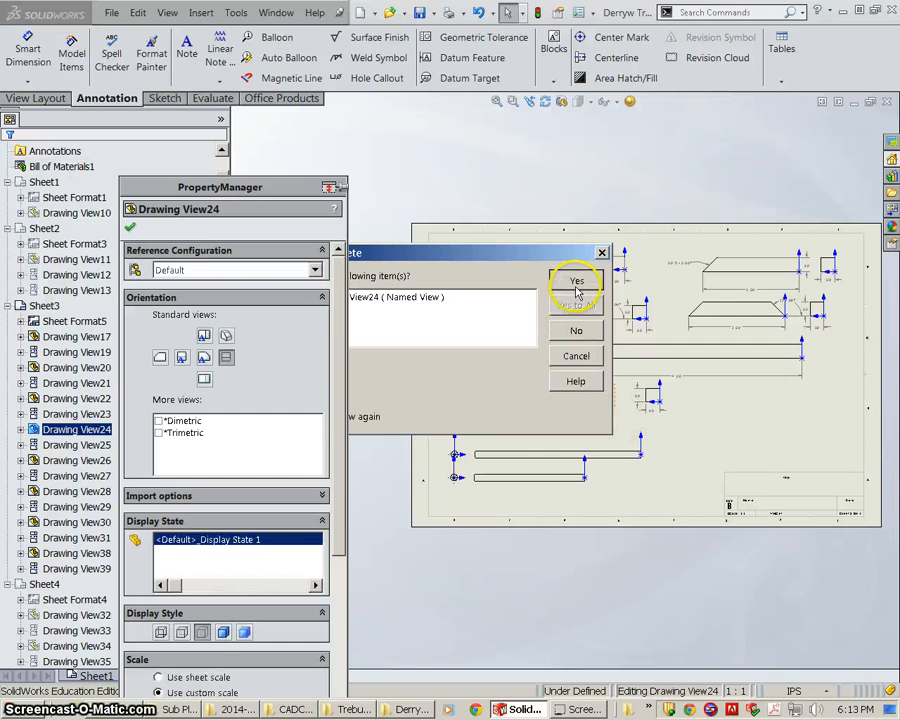
pyautogui.click(576, 280)
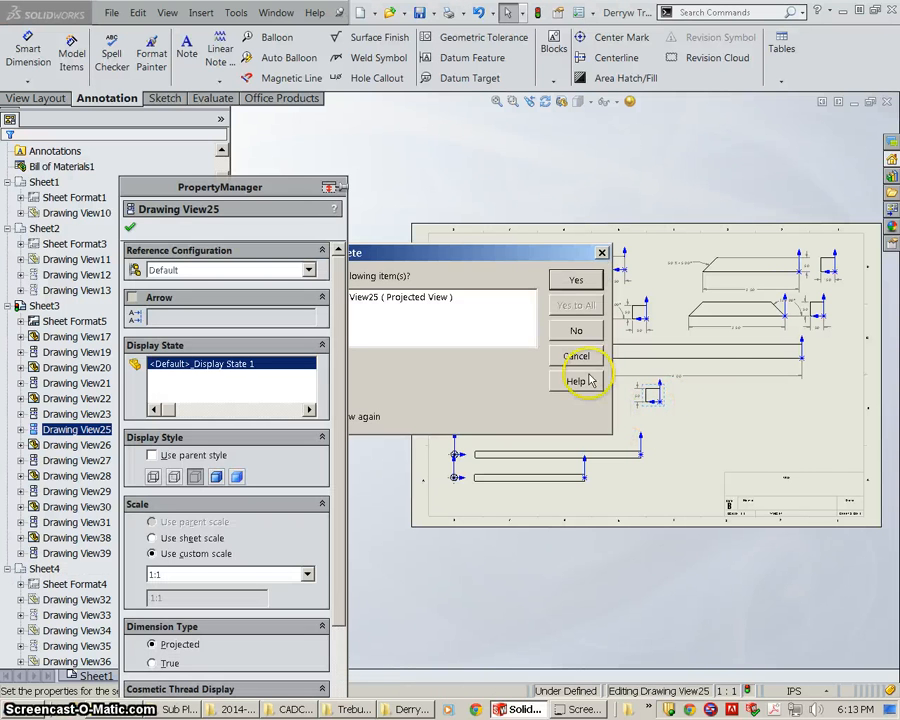
pyautogui.click(574, 280)
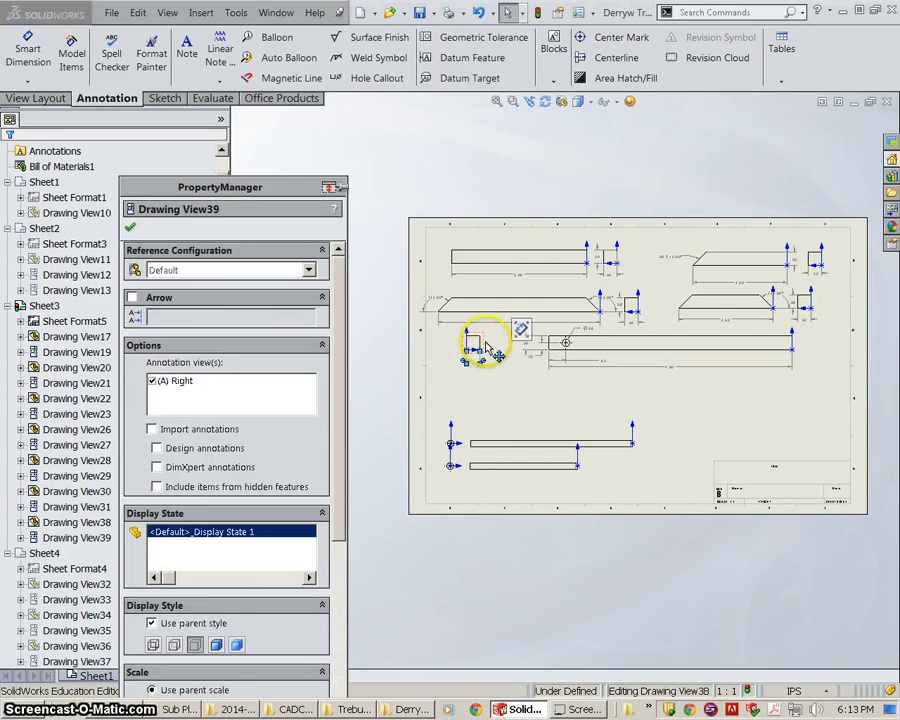
pyautogui.click(472, 378)
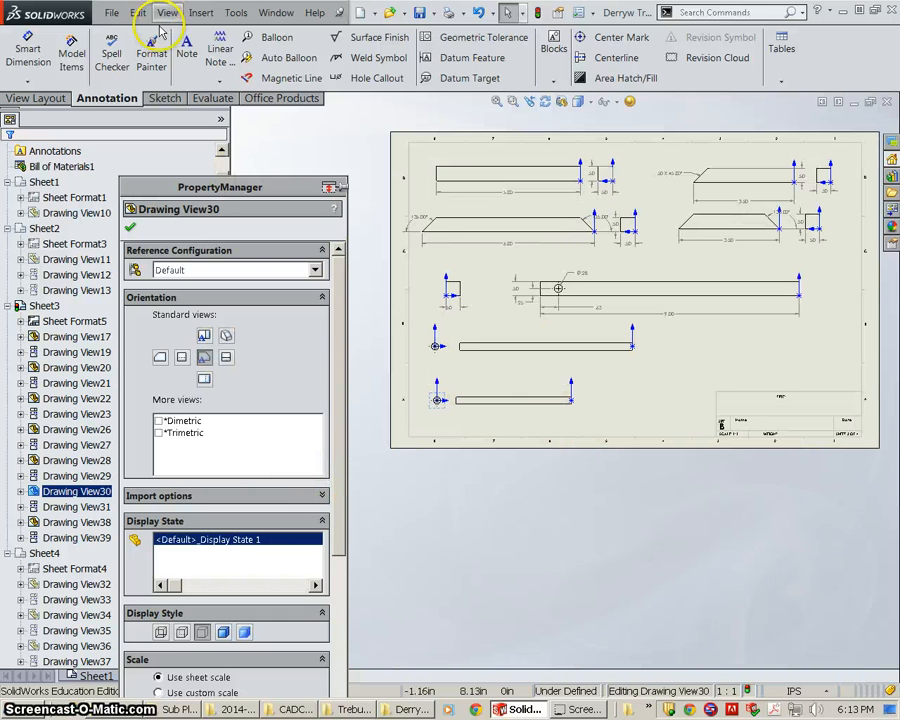
pyautogui.moveTo(530, 352)
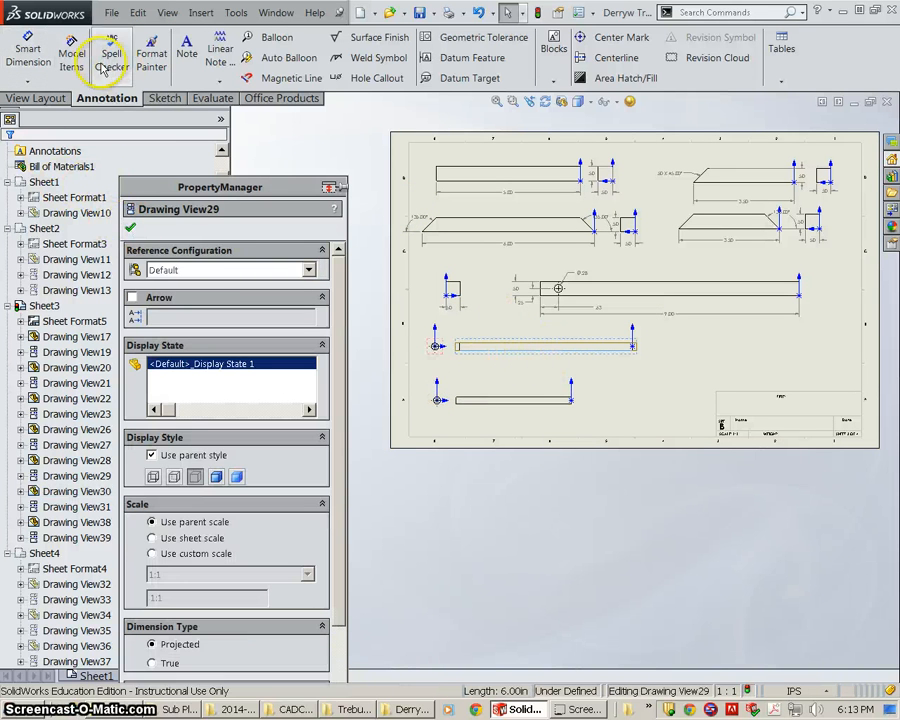
# - Dimension the lengths of the lower long bar views in Drawing View29 and View31
pyautogui.click(28, 52)
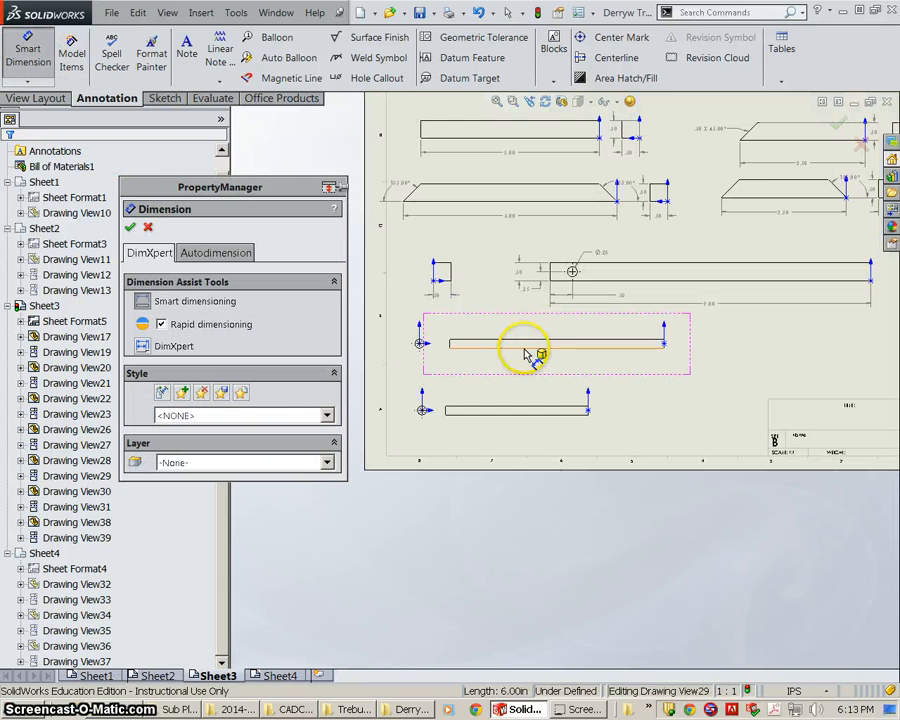
pyautogui.click(556, 360)
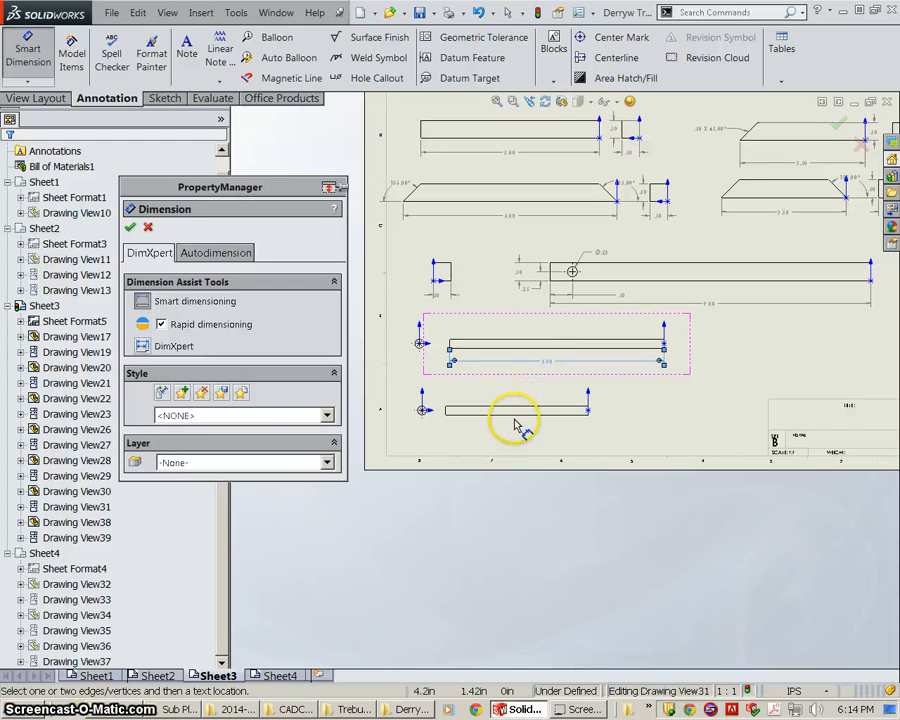
pyautogui.click(516, 410)
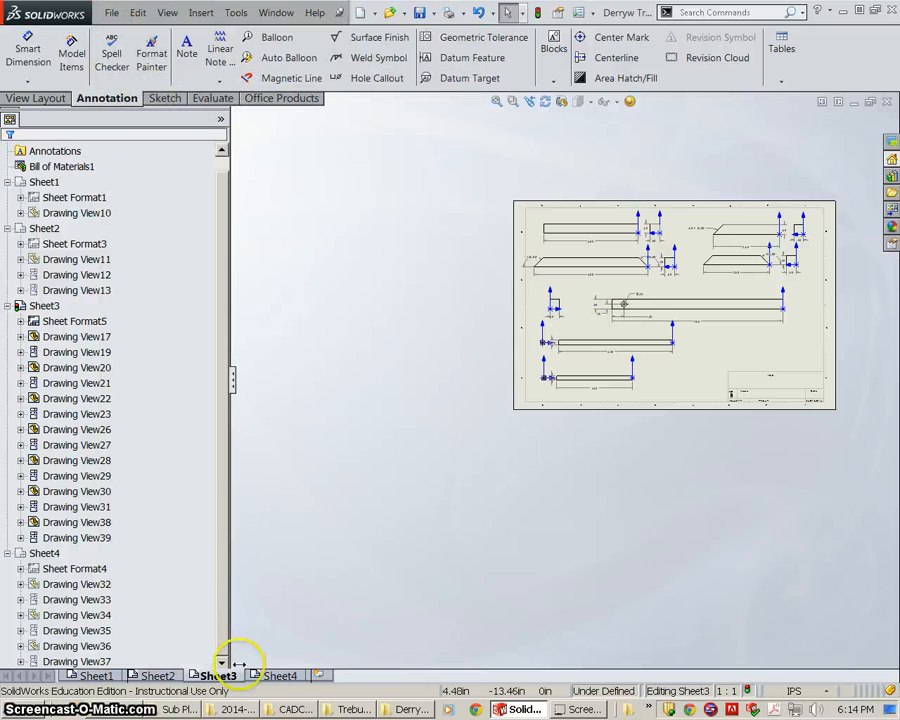
# - On Sheet4, place the top bar's 22.00 length dimension
pyautogui.click(282, 676)
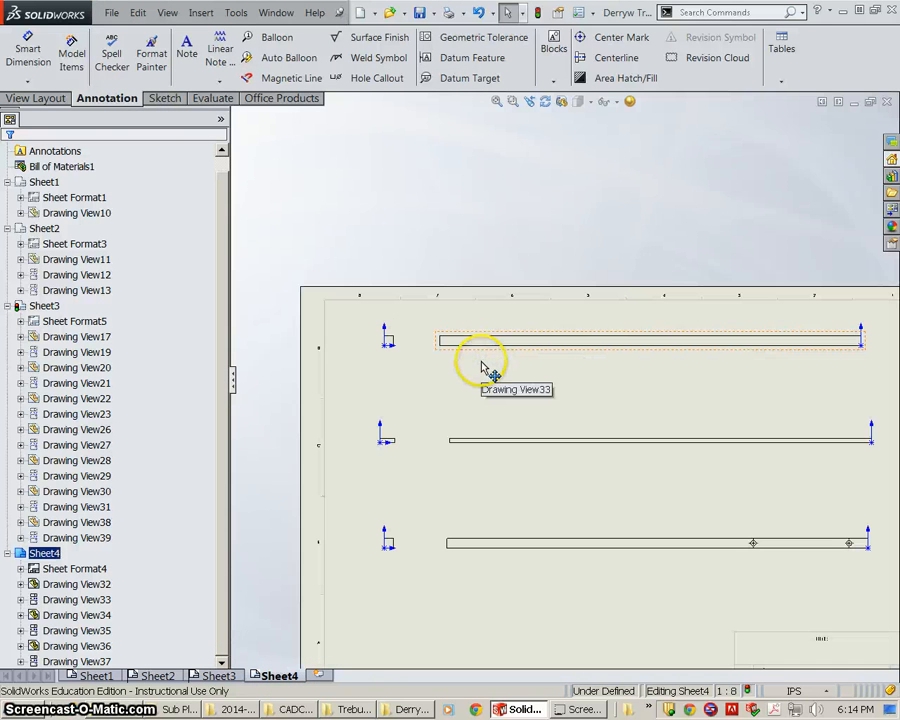
pyautogui.click(28, 50)
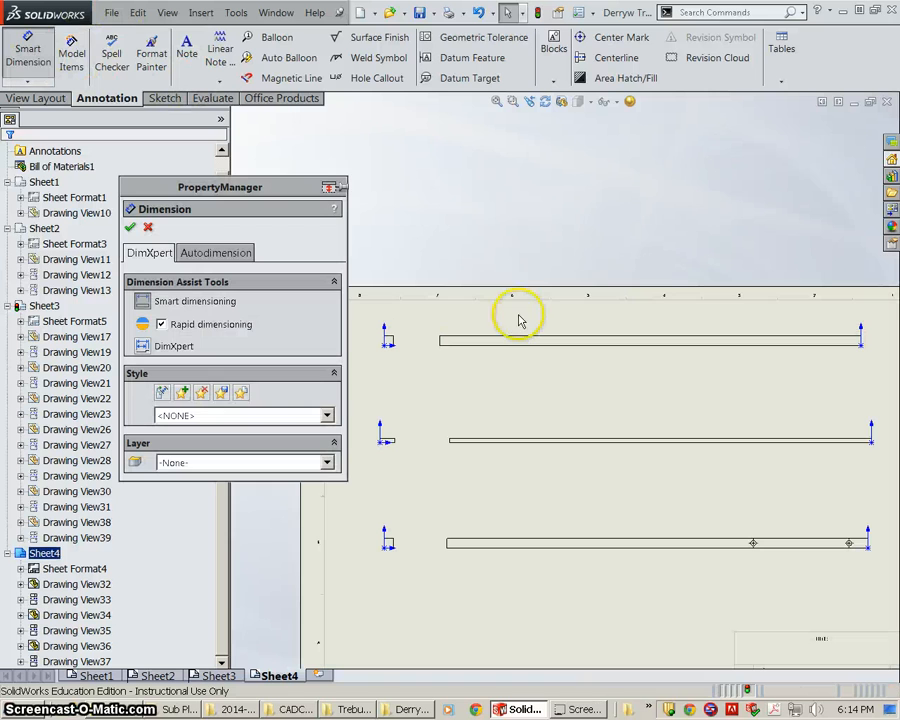
pyautogui.click(516, 338)
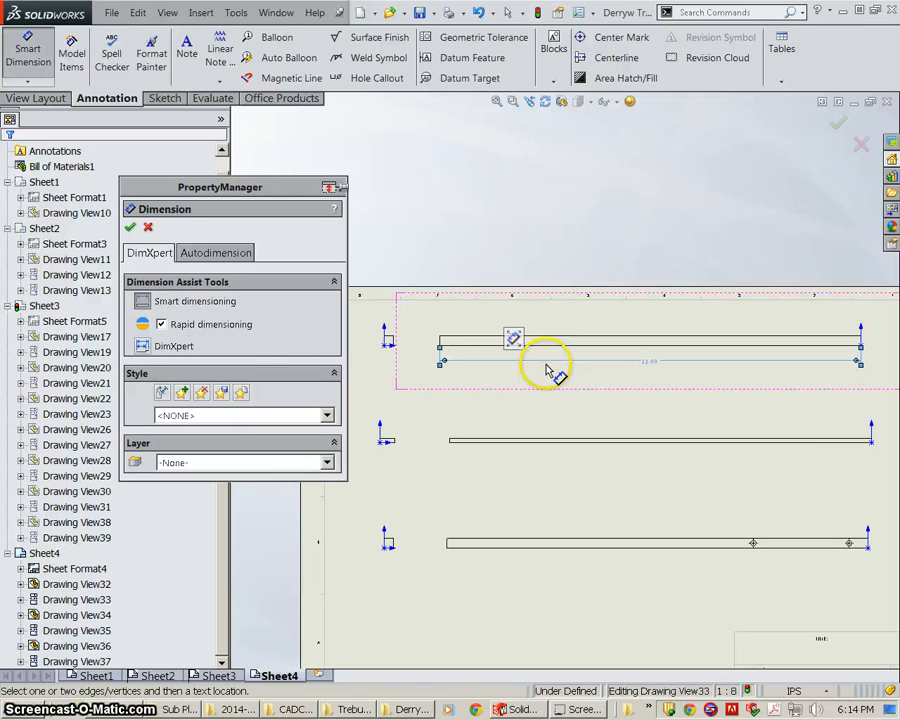
pyautogui.click(418, 340)
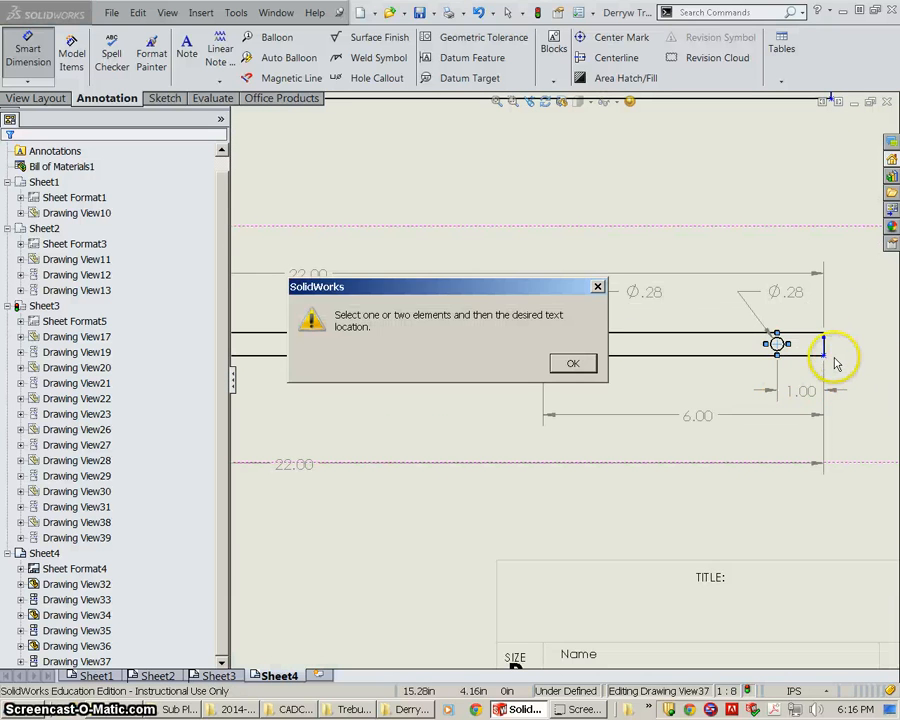
pyautogui.click(572, 362)
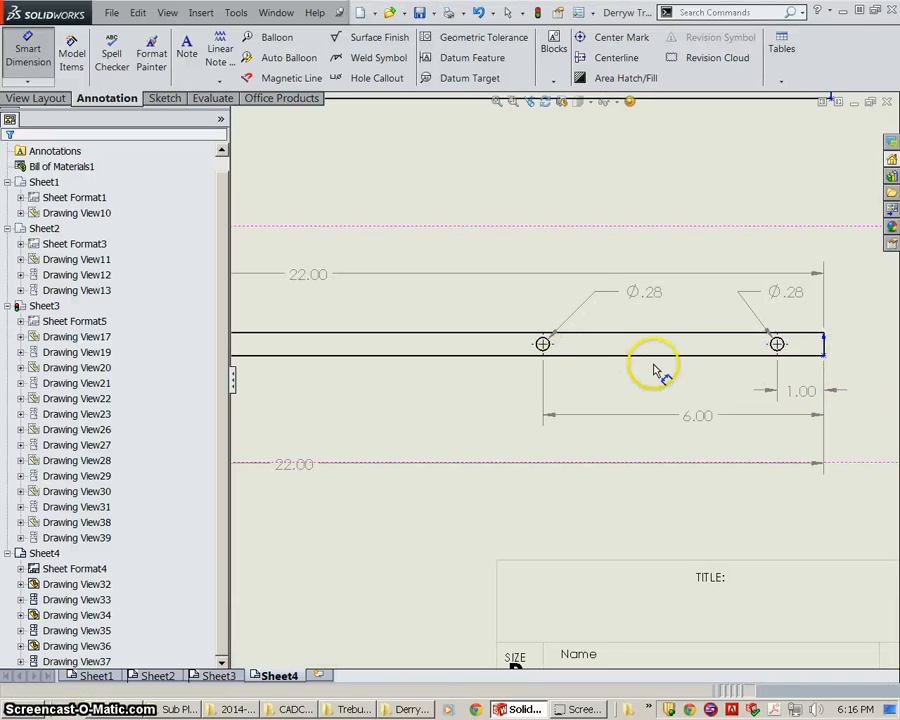
pyautogui.click(28, 48)
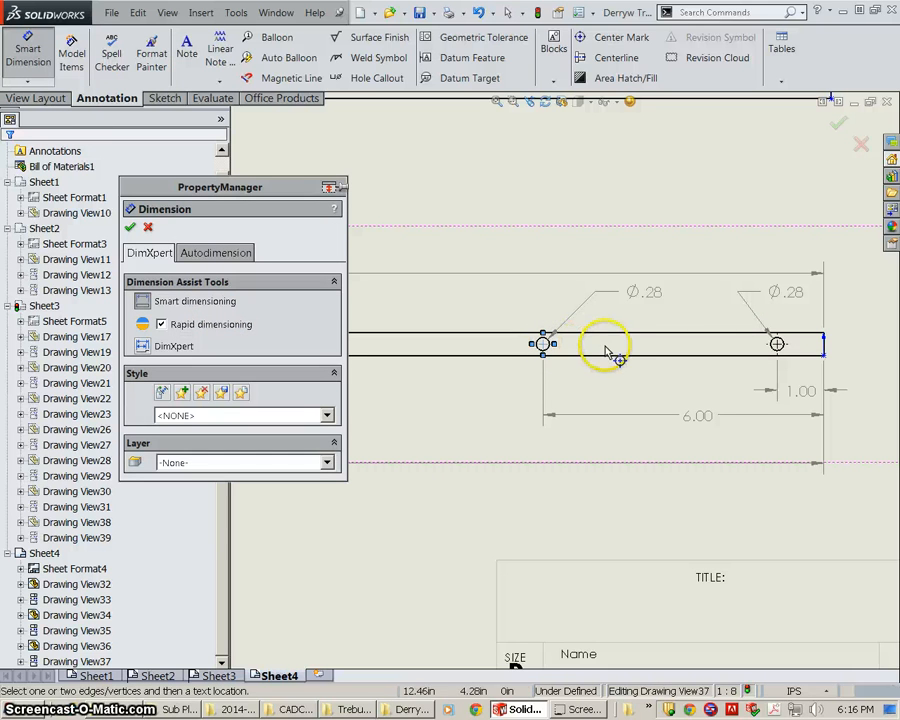
pyautogui.moveTo(548, 344)
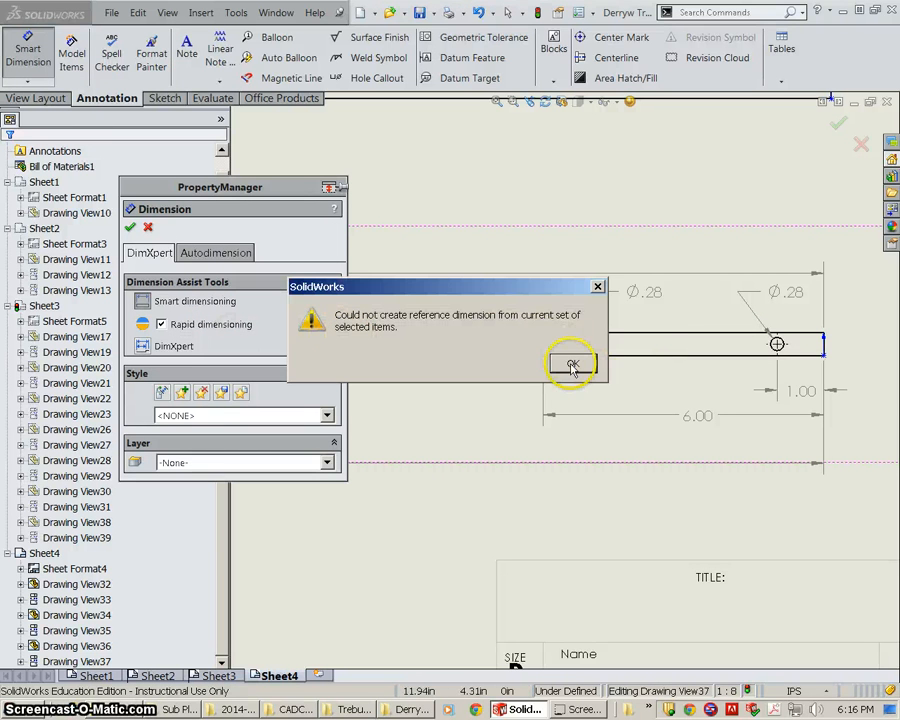
pyautogui.click(570, 362)
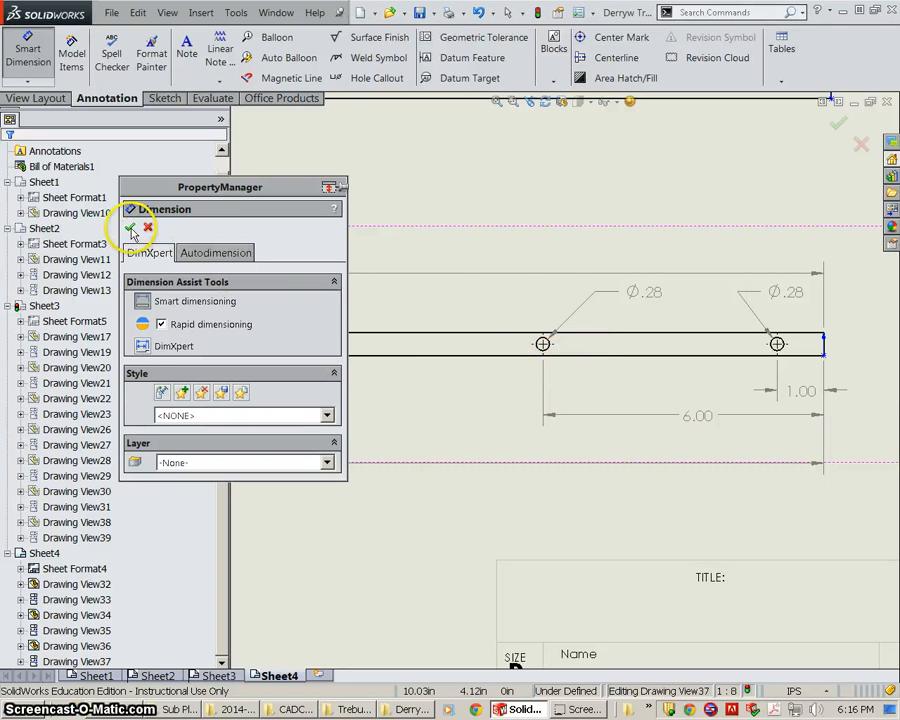
pyautogui.click(132, 230)
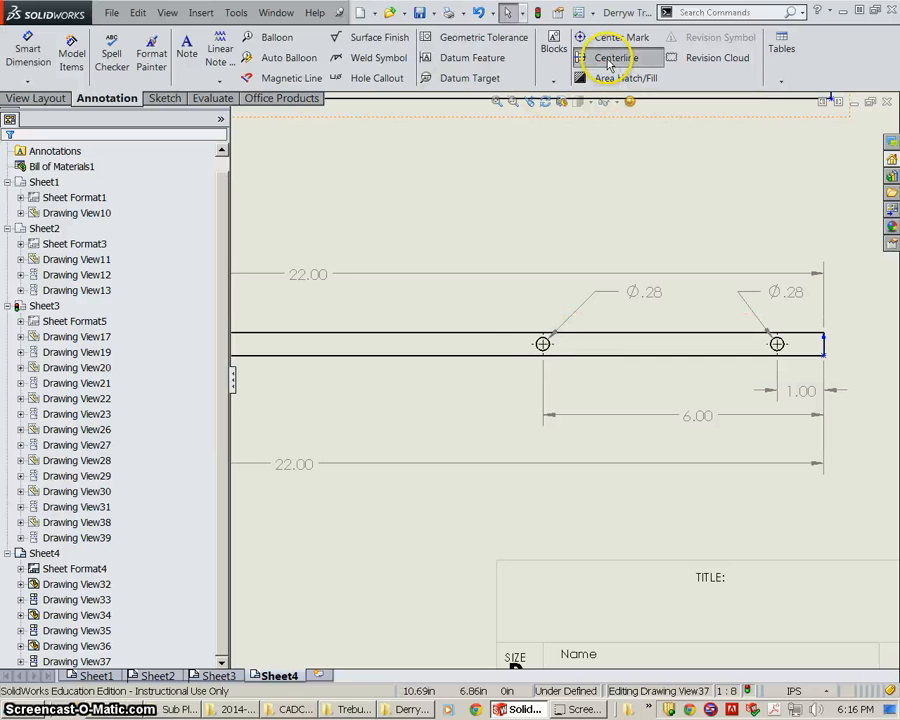
pyautogui.click(620, 56)
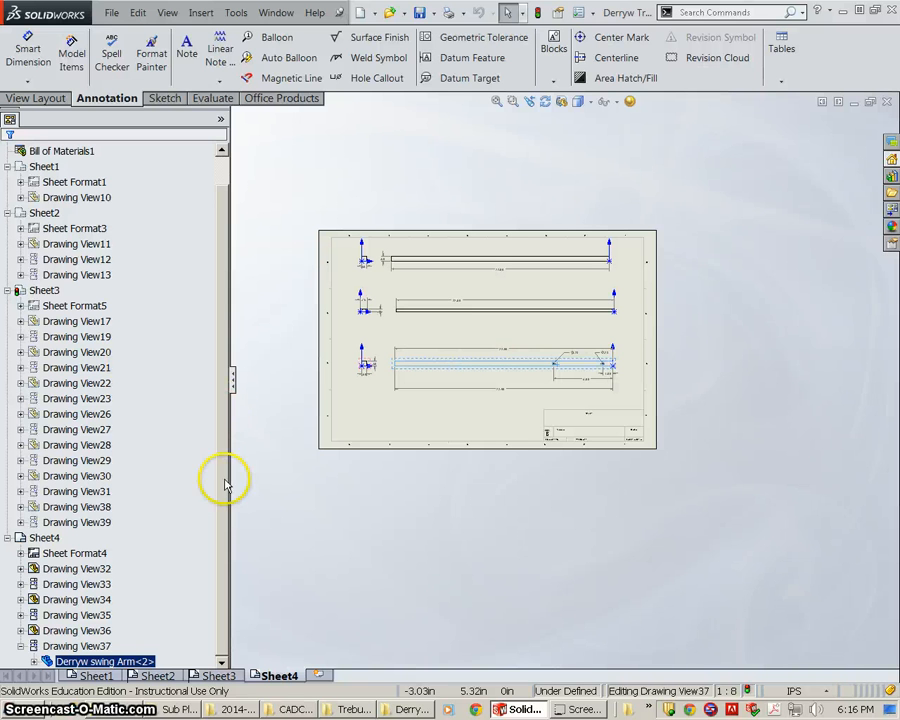
pyautogui.moveTo(642, 416)
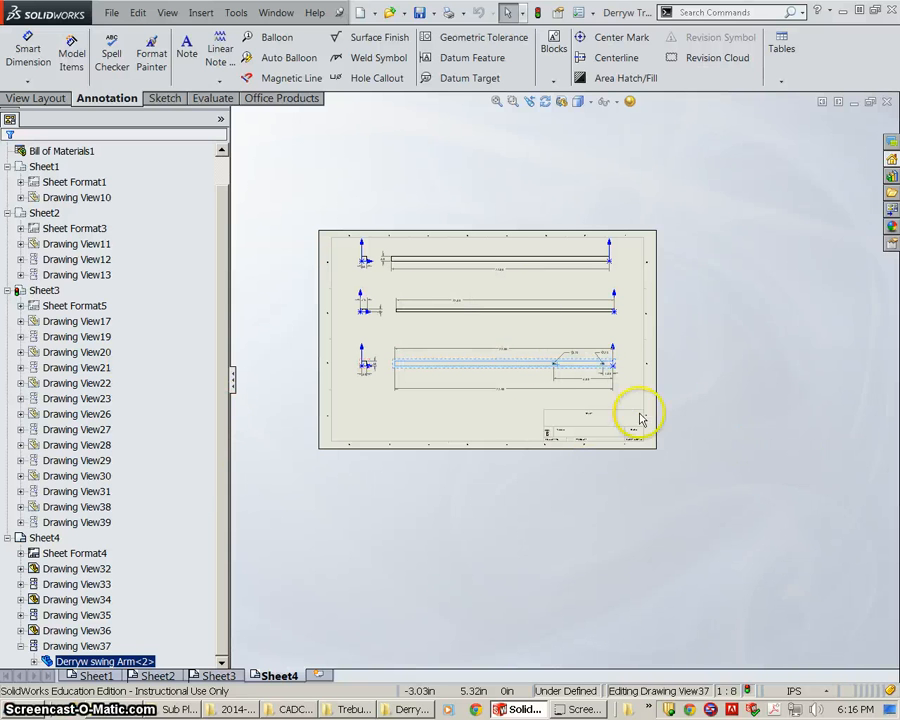
pyautogui.moveTo(584, 380)
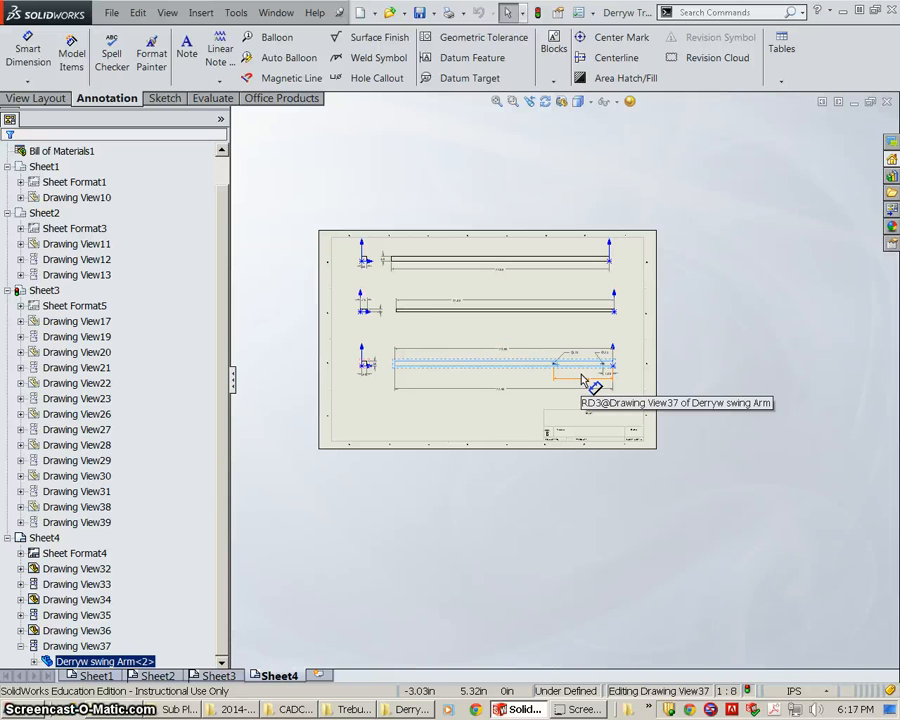